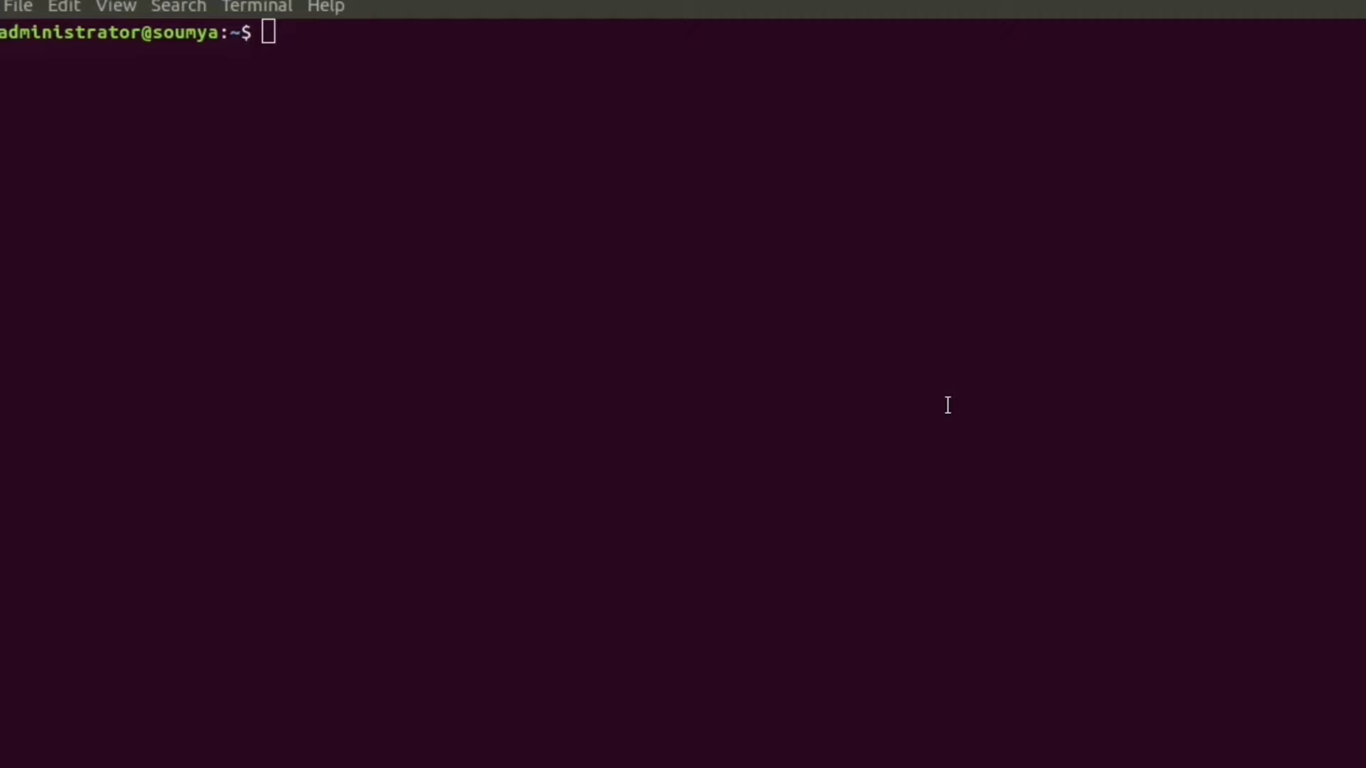
Install software-properties-common with apt; it is already at the newest version
text(sudo apt install software-properties-common)
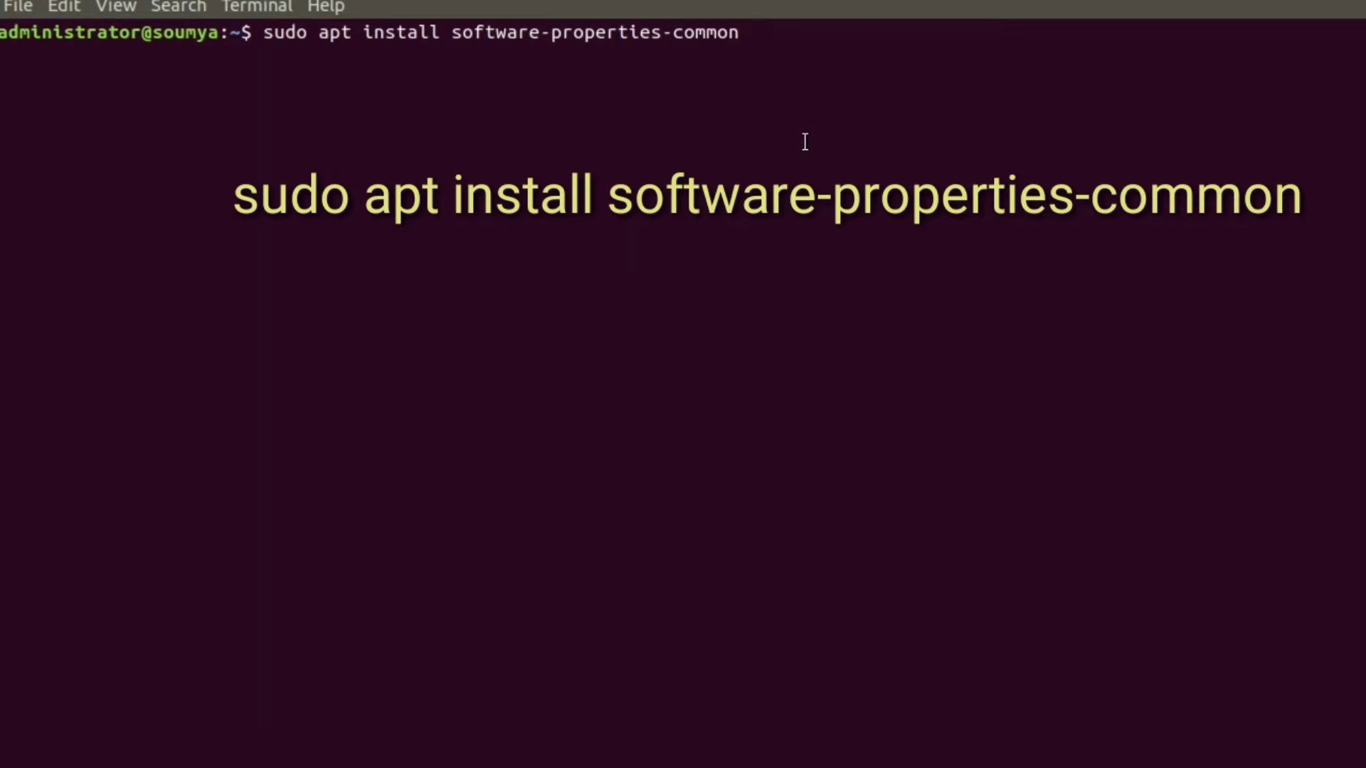
key(Return)
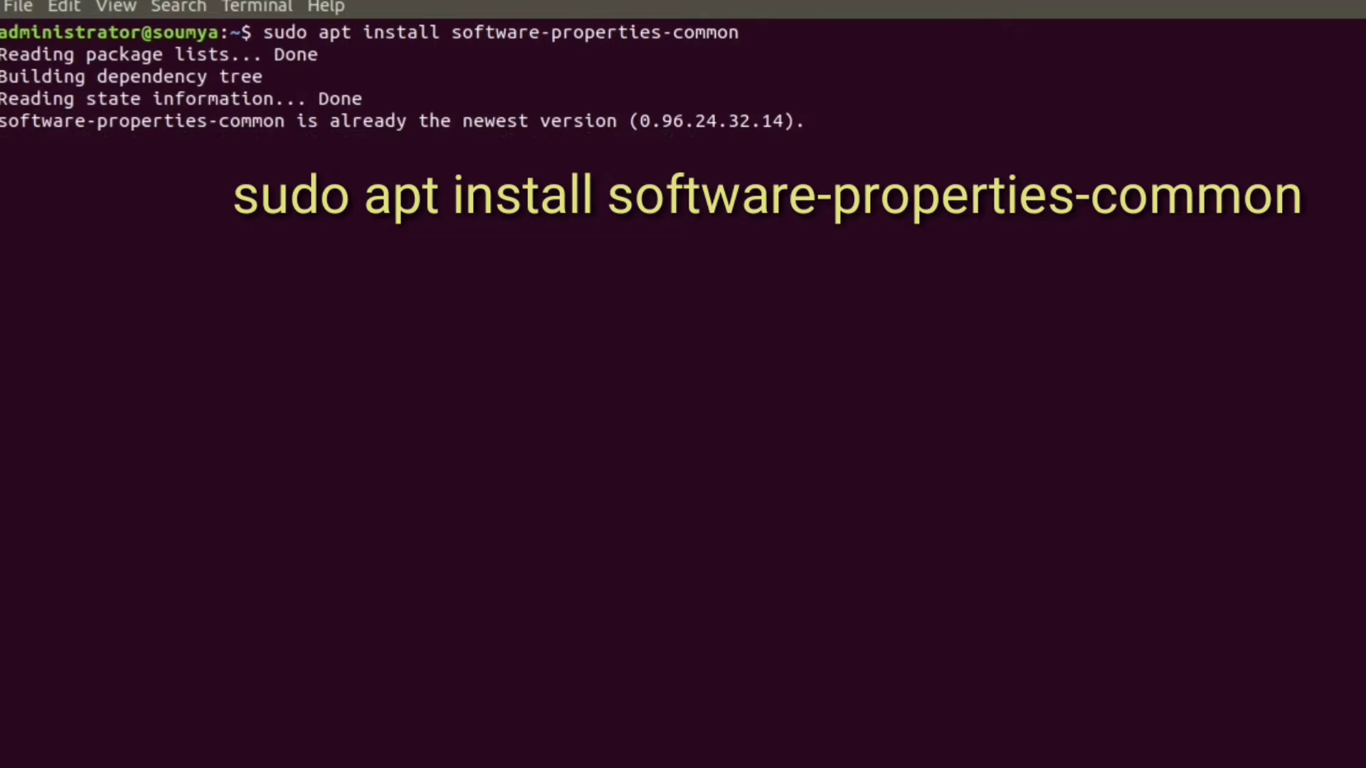
key(Return)
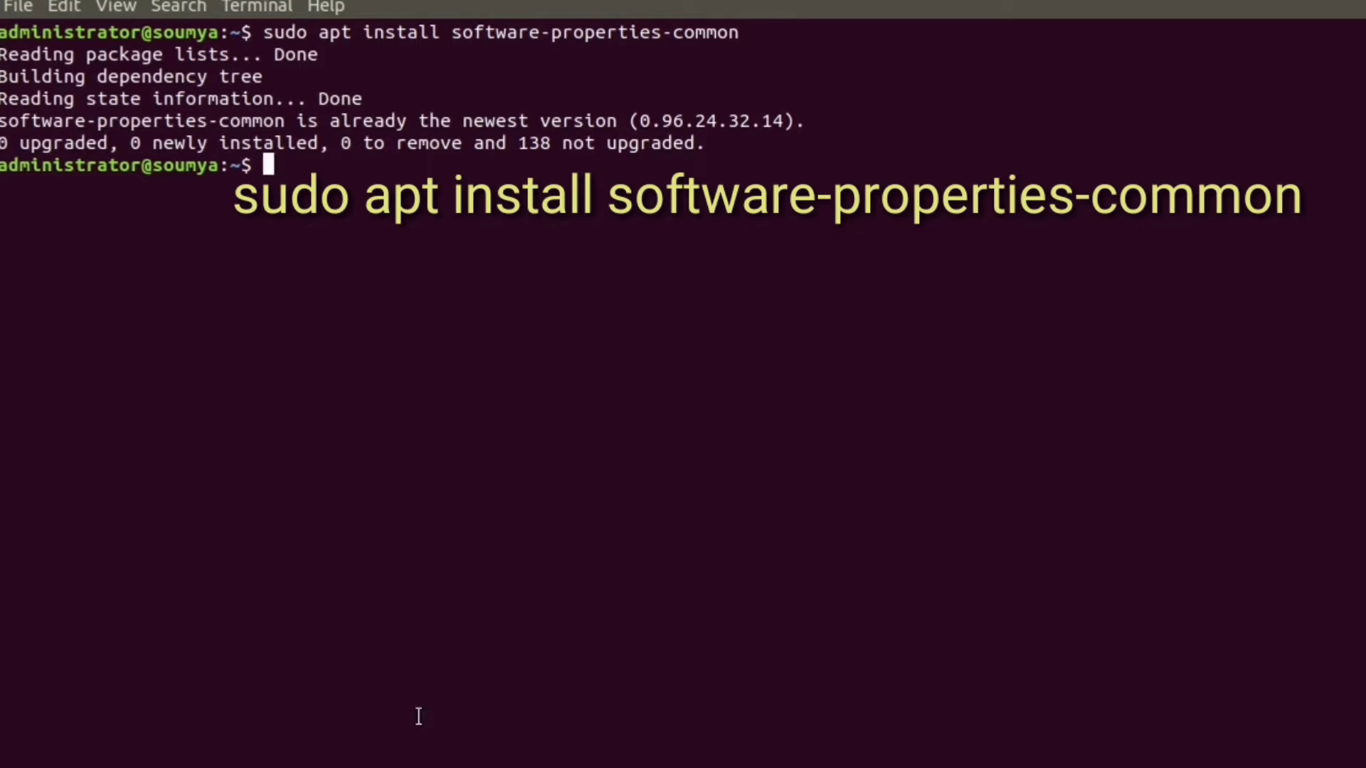
Add the ppa:ondrej/php repository with add-apt-repository and confirm it
text(sudo add-apt-repository ppa:ondrej/php)
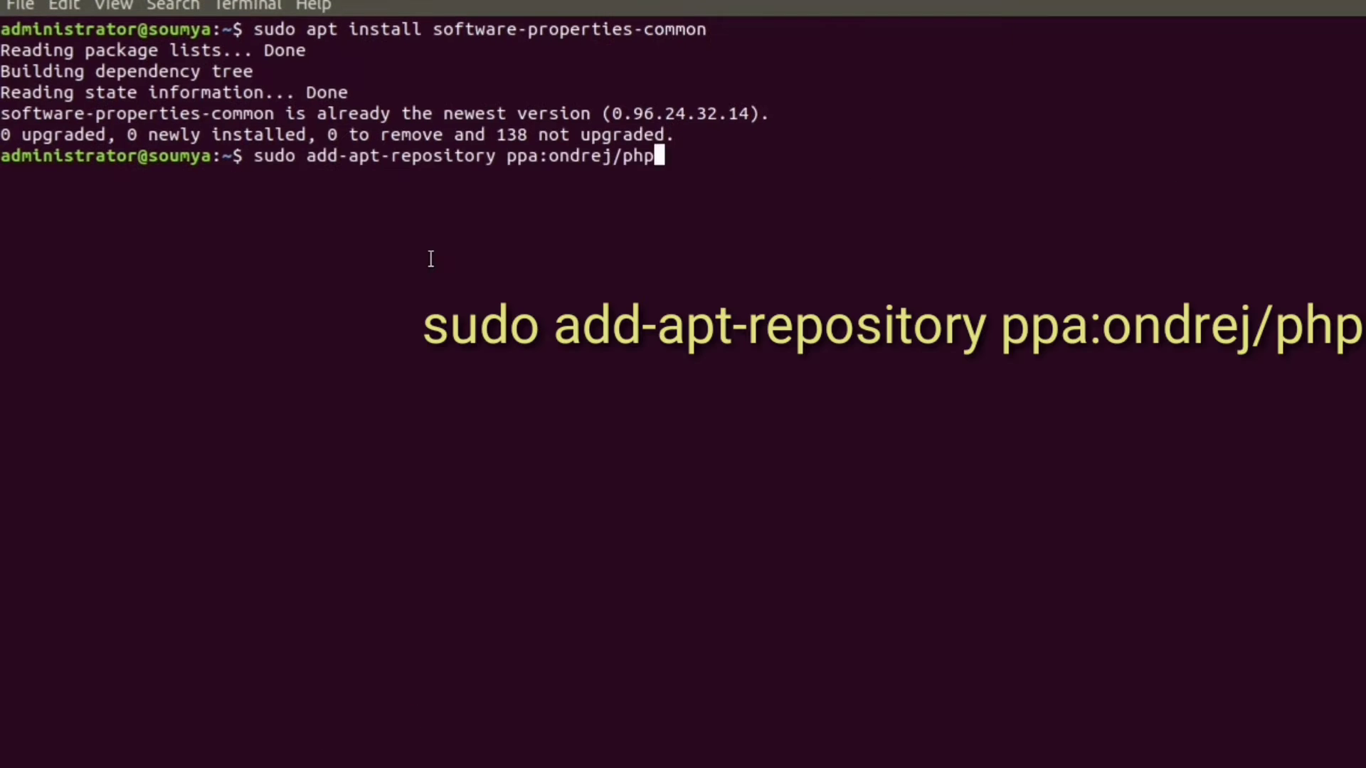
key(Return)
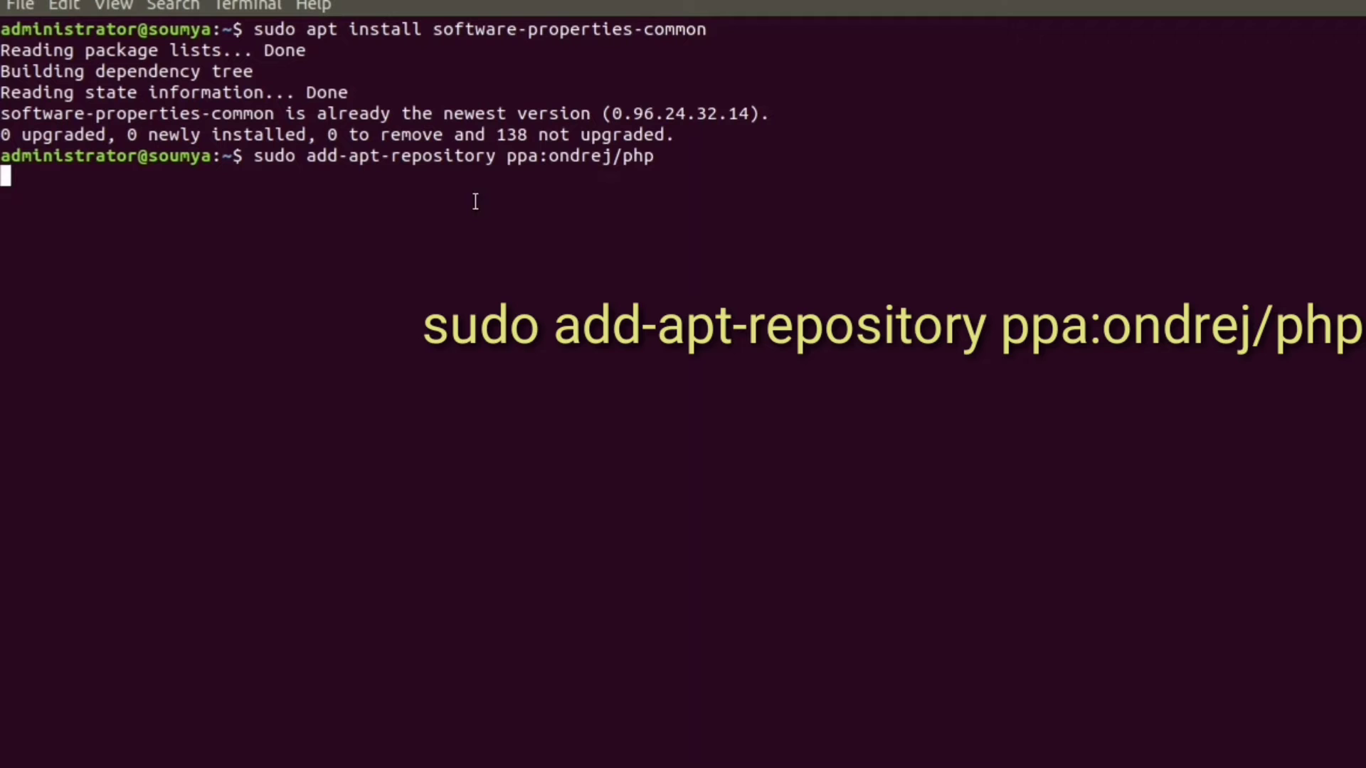
key(Return)
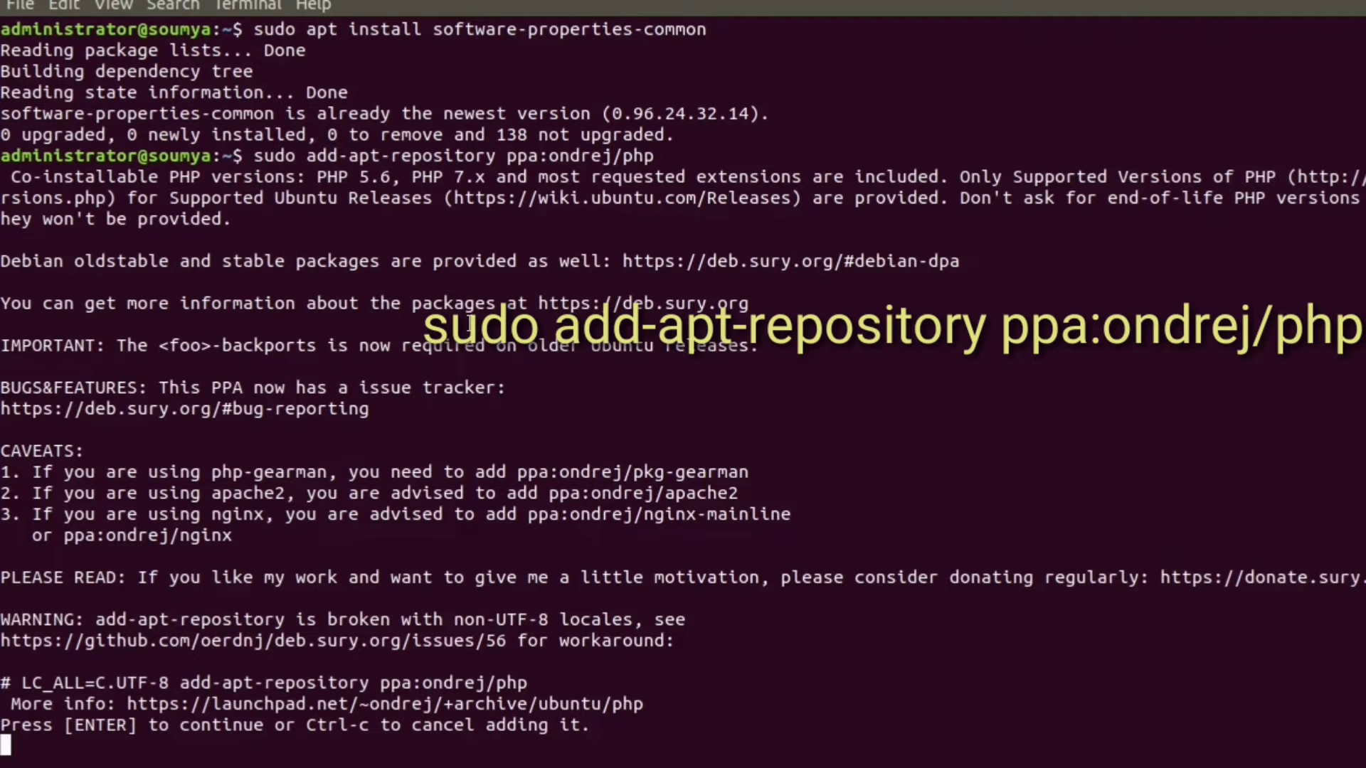
scroll(up, 3)
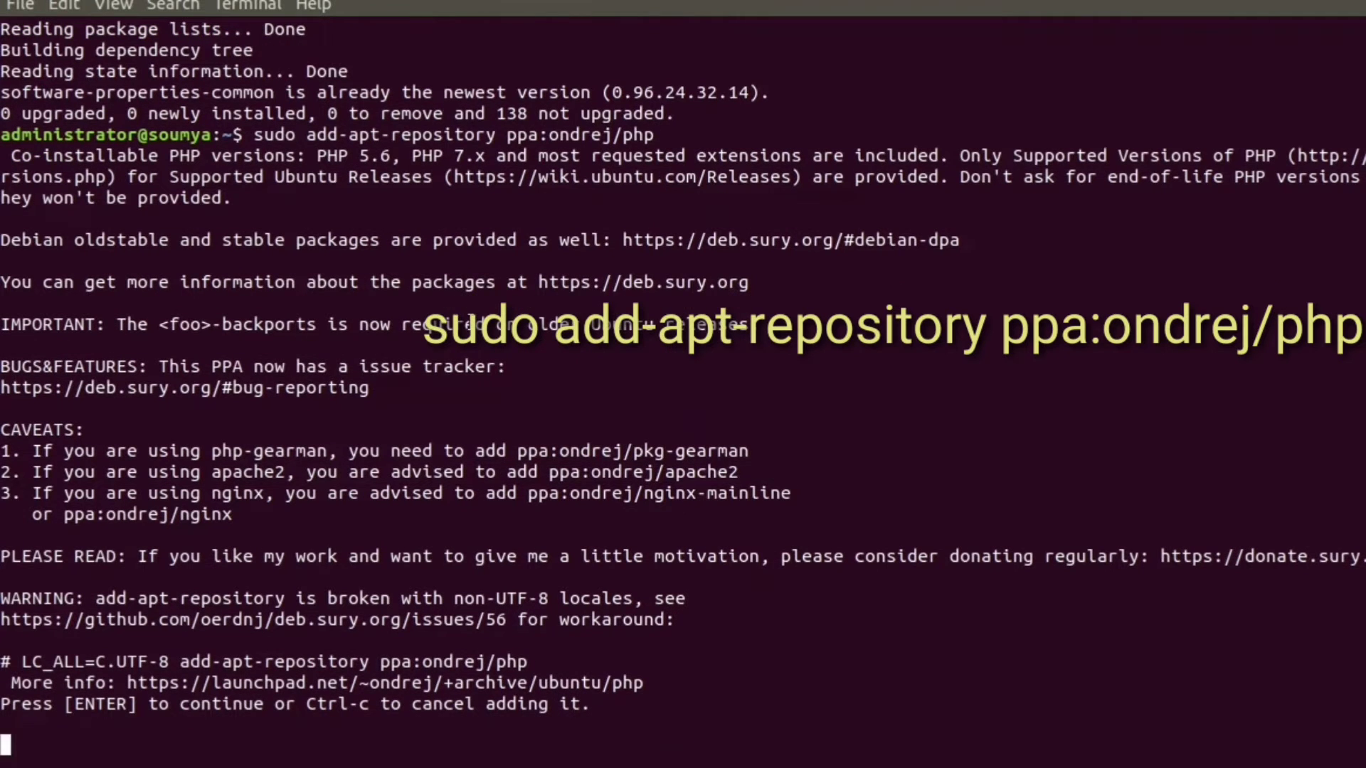
key(Return)
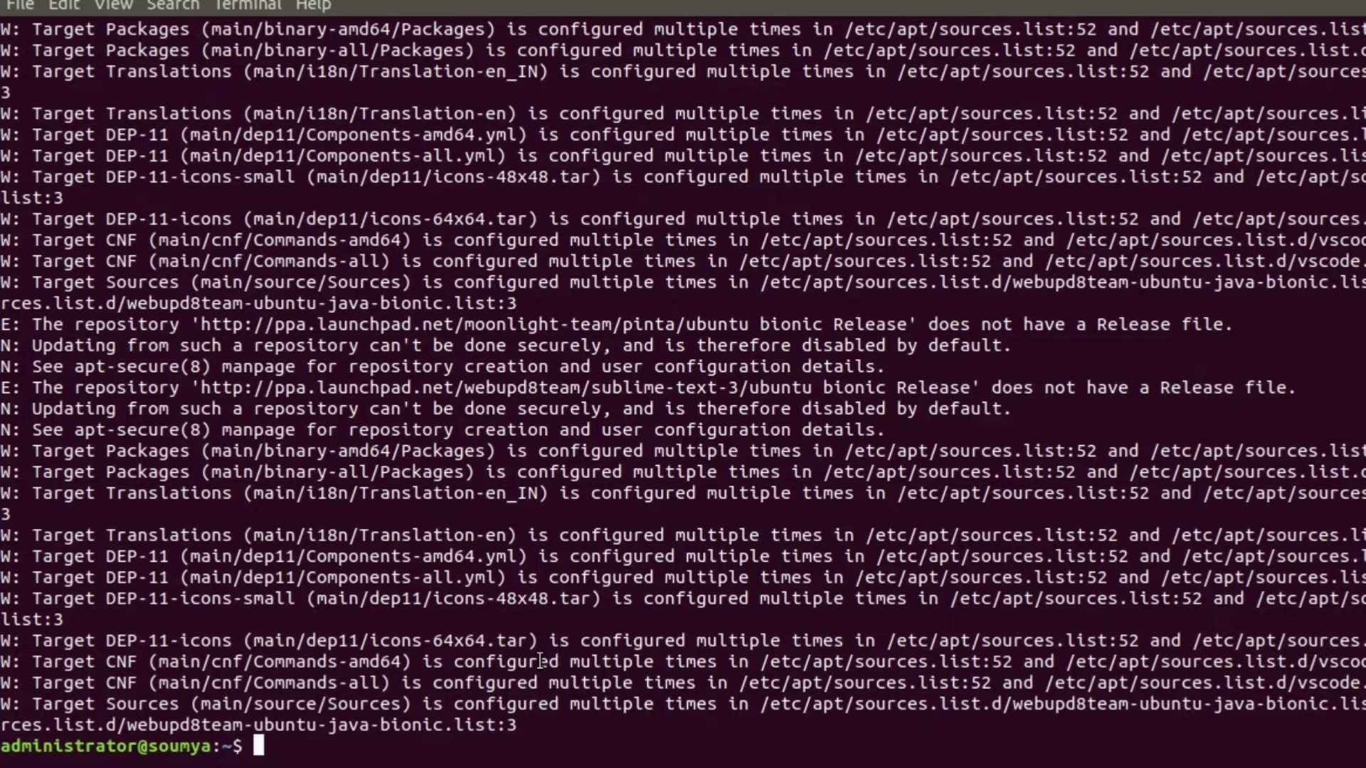
mouse_move(485, 756)
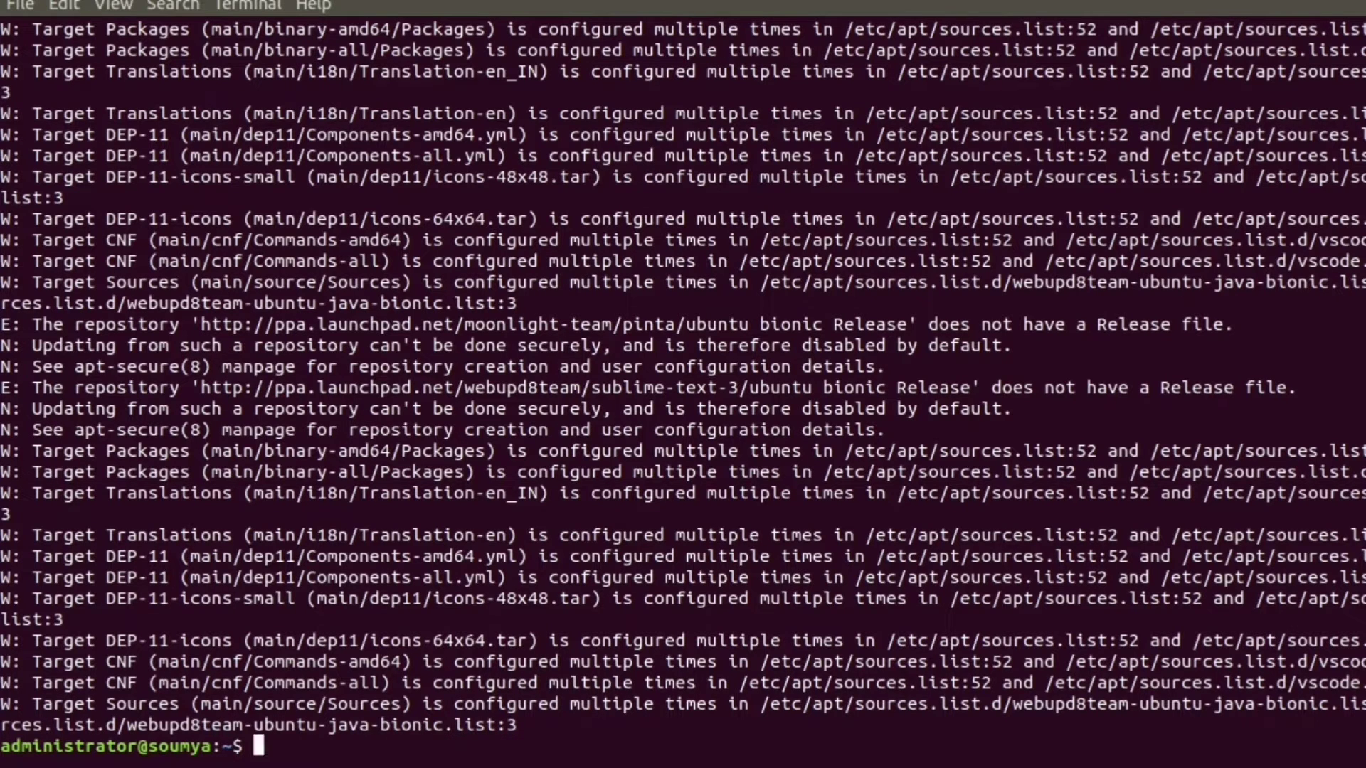
Run sudo apt update, fetching package lists from the ondrej/php PPA
text(su)
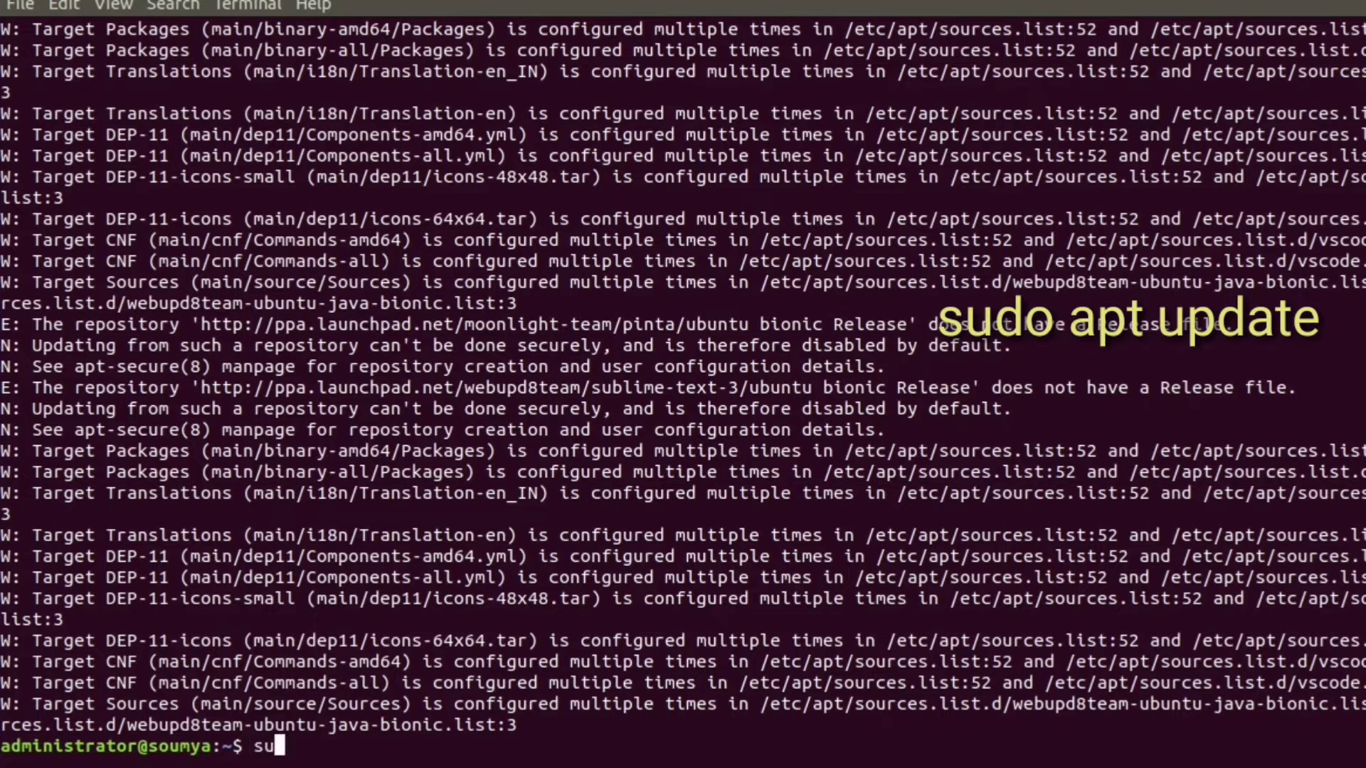
text(do ap)
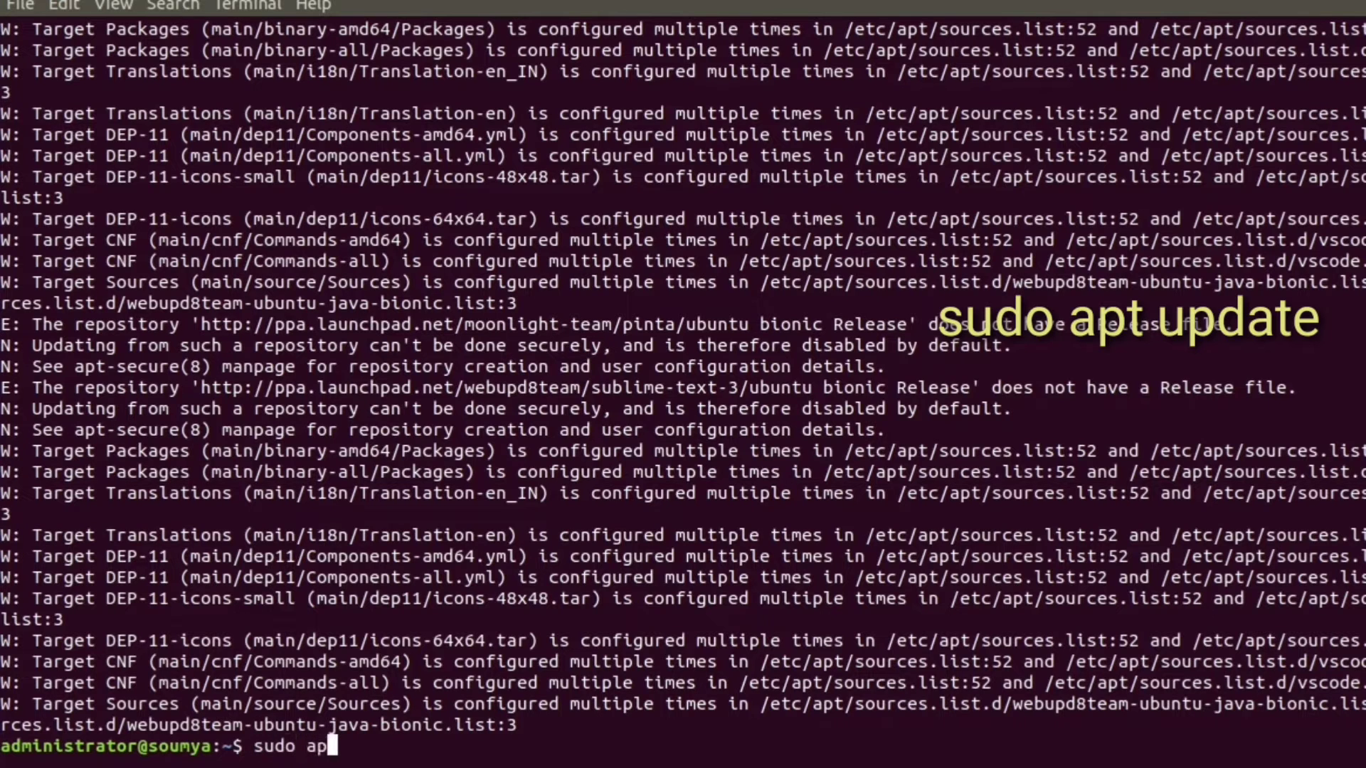
text(t upda)
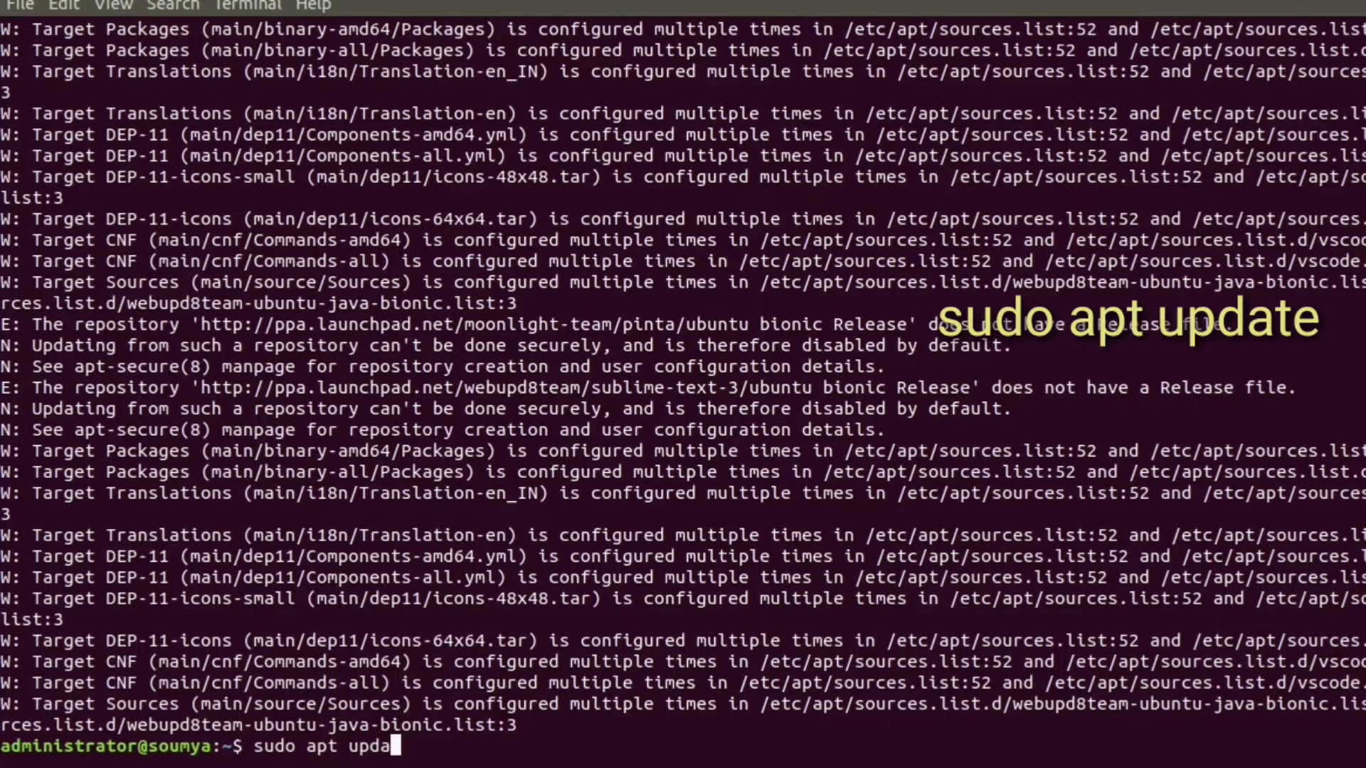
key(Return)
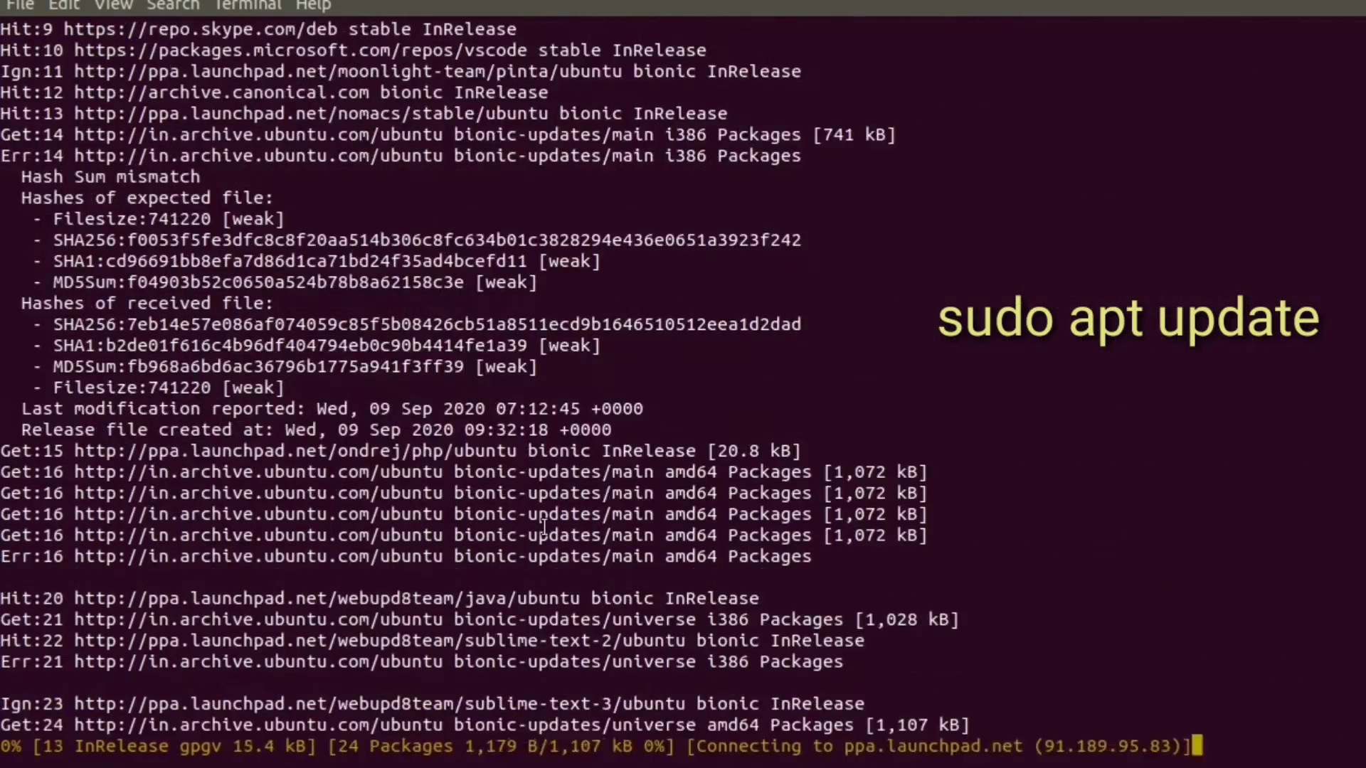
scroll(down, 3)
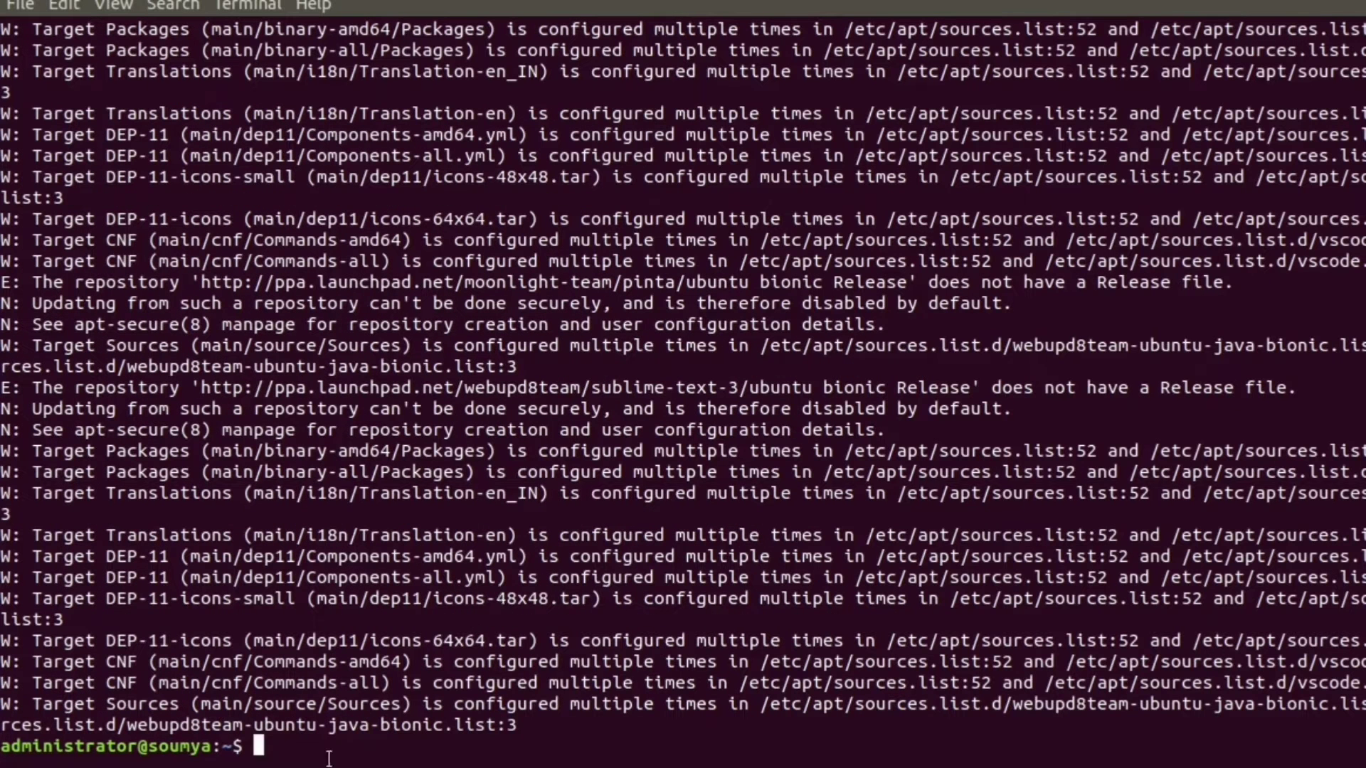
Install the php7.4 package, answering Y to the confirmation prompt
text(sudo apt install php7.4)
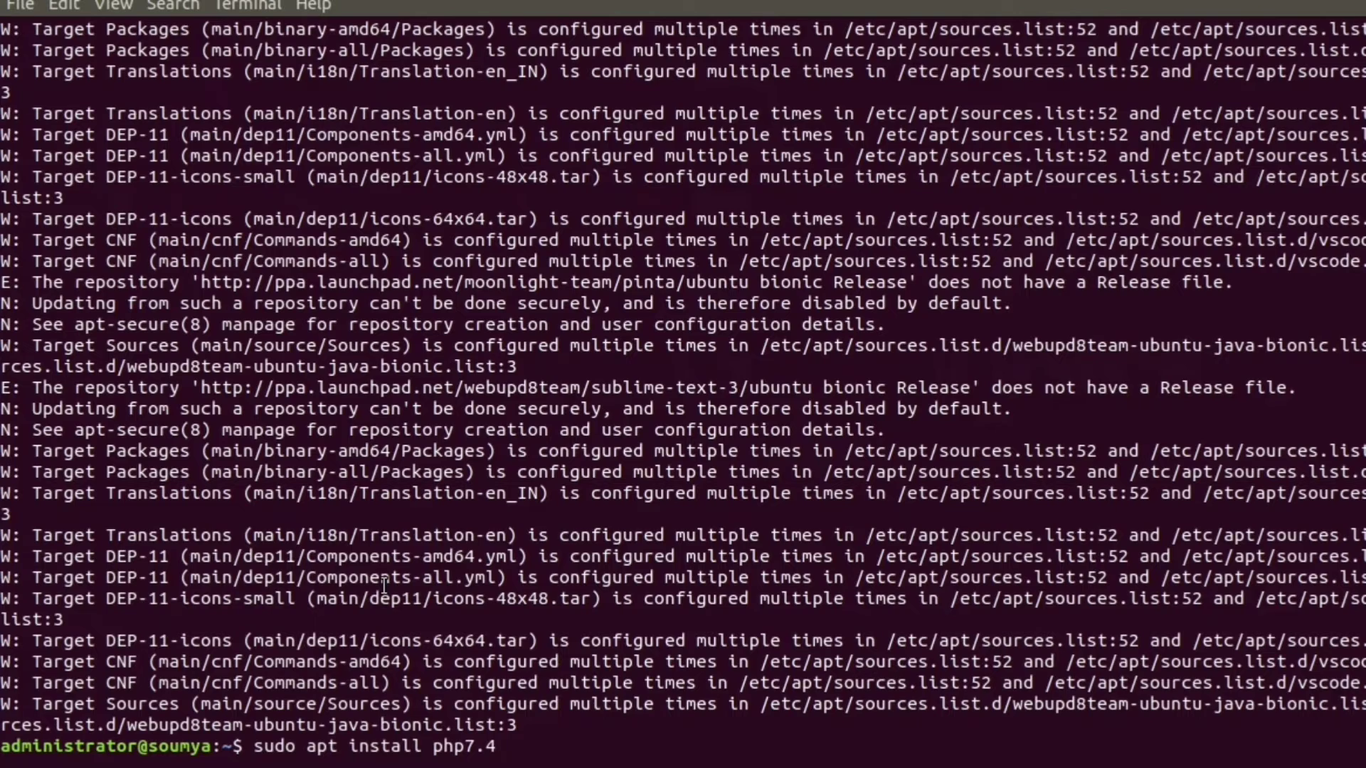
key(Return)
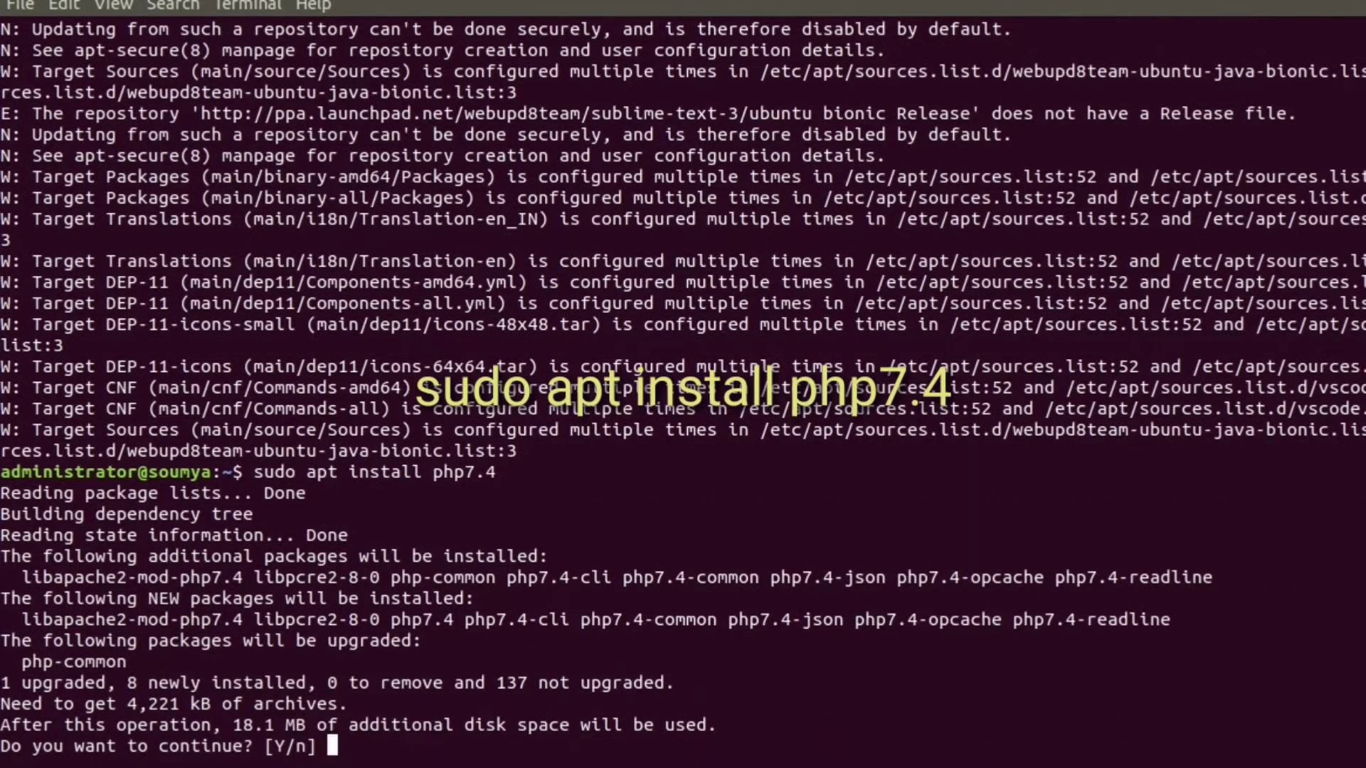
text(Y)
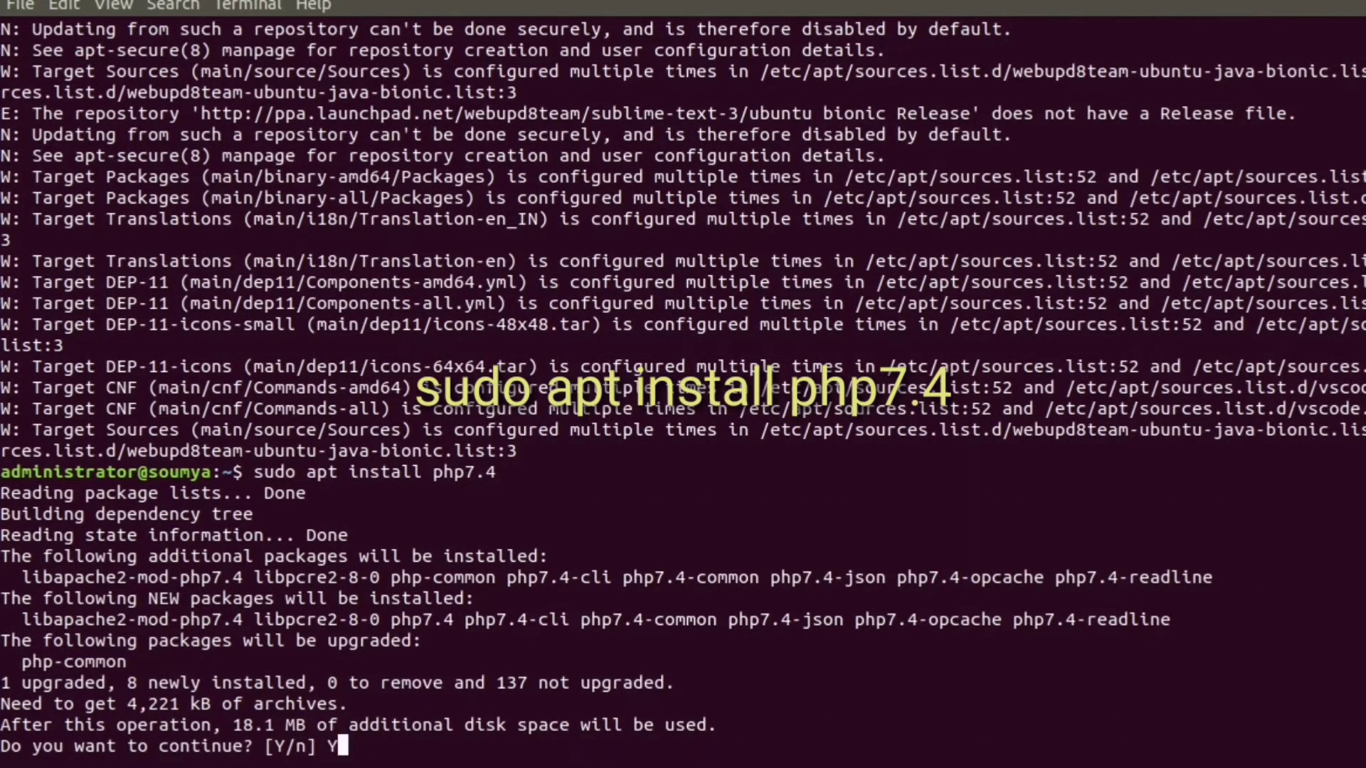
key(Return)
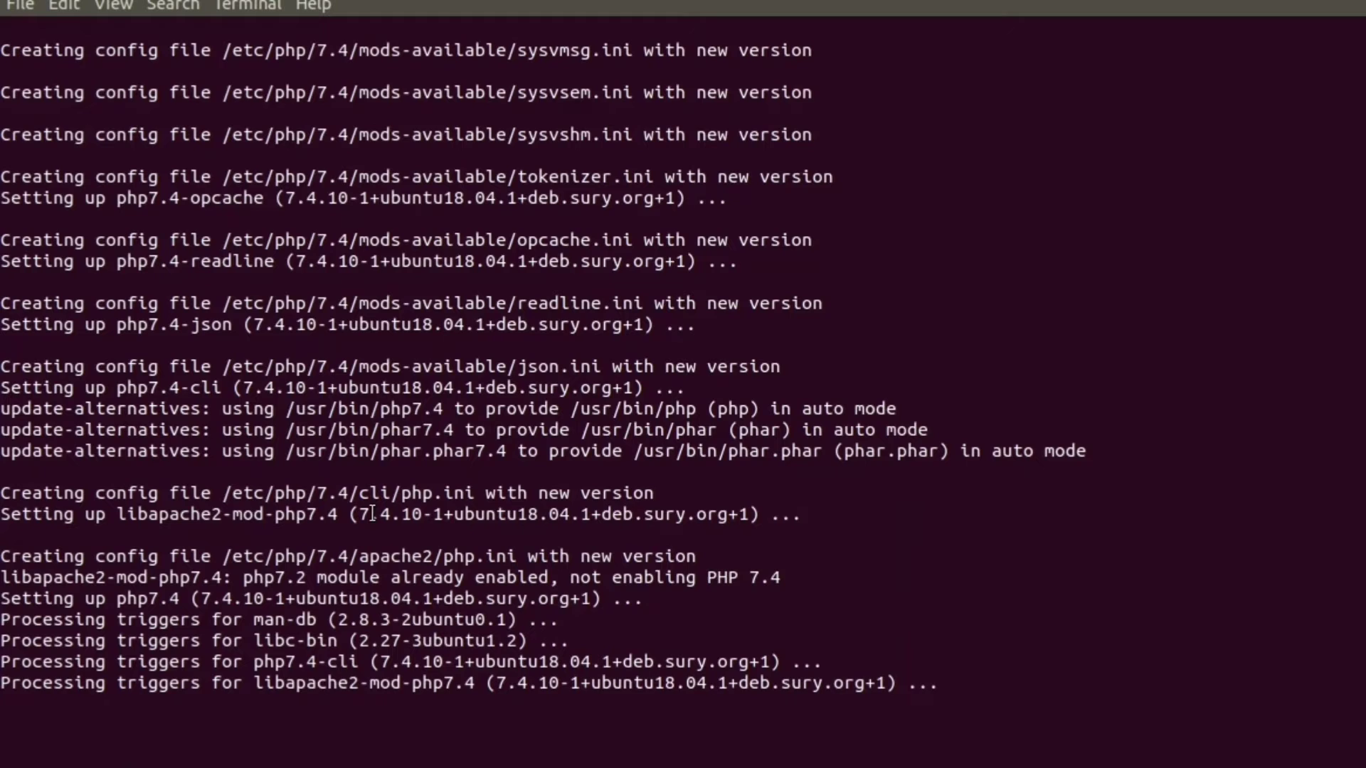
key(Return)
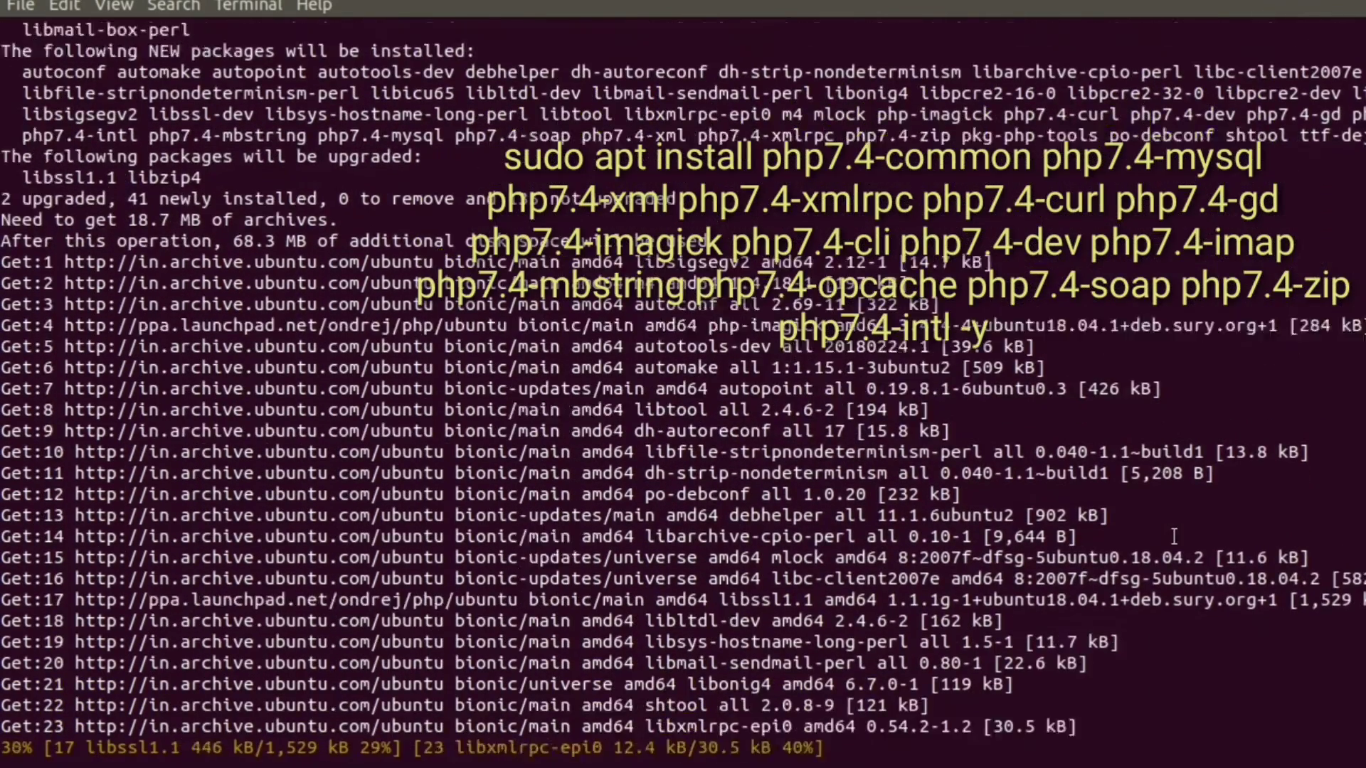
Scroll through the output as the mysql, xml, mbstring, zip and intl extensions install
scroll(down, 3)
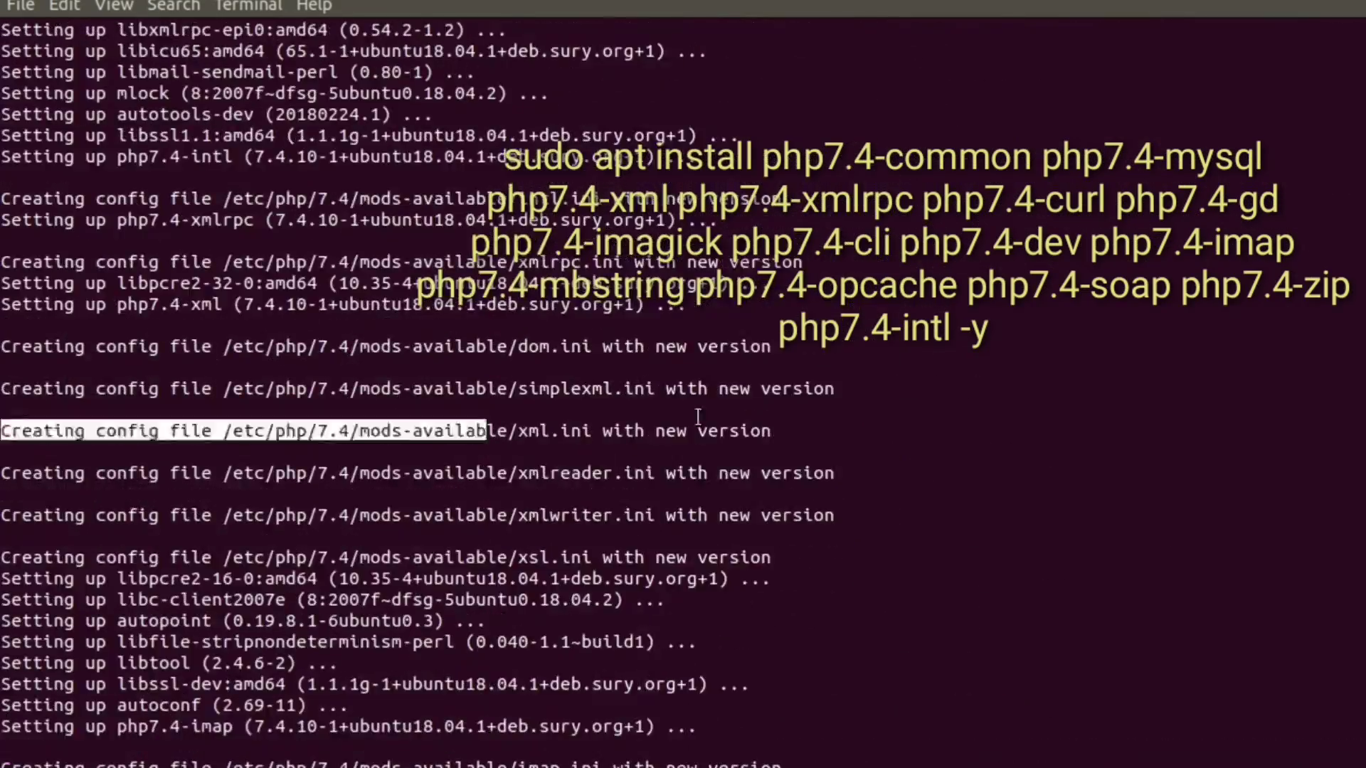
scroll(down, 3)
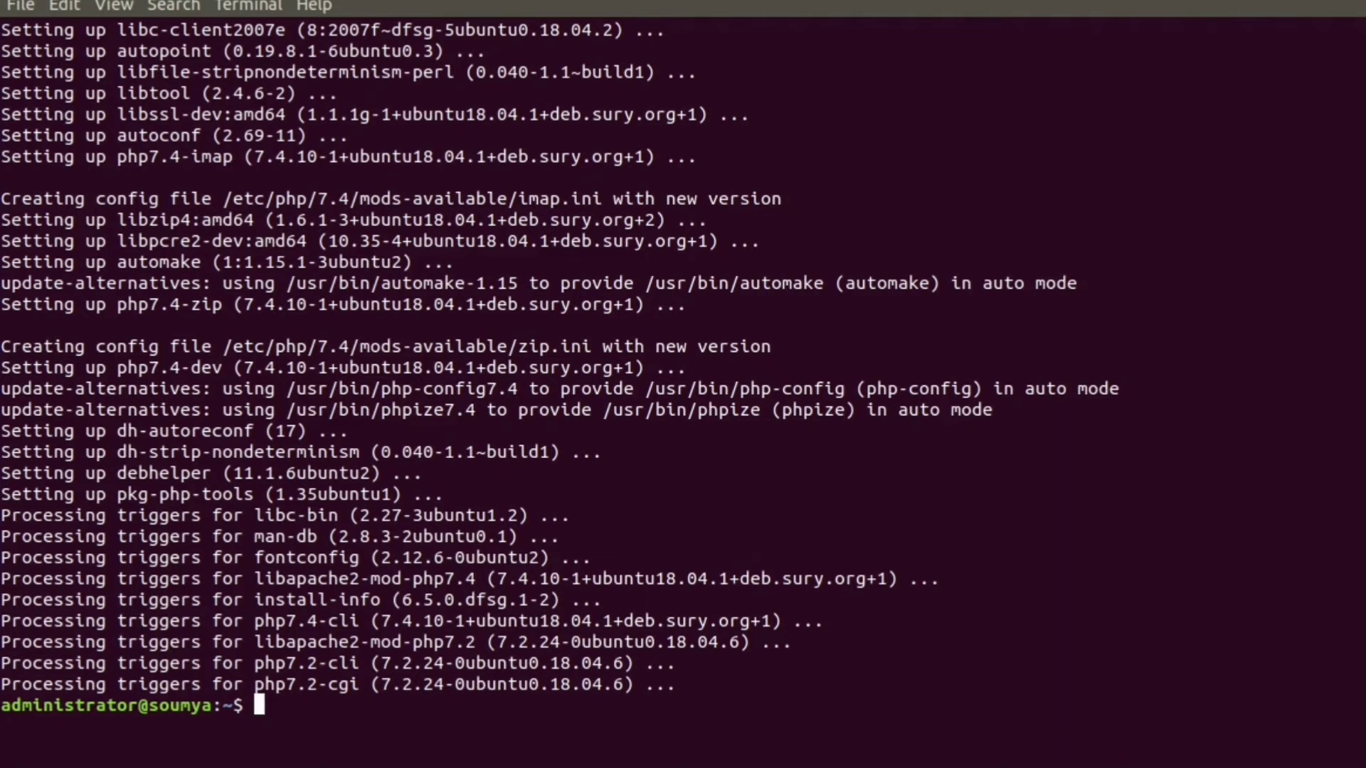
Run the PHP version check, which reports PHP 7.4.10 CLI with Zend OPcache
text(php)
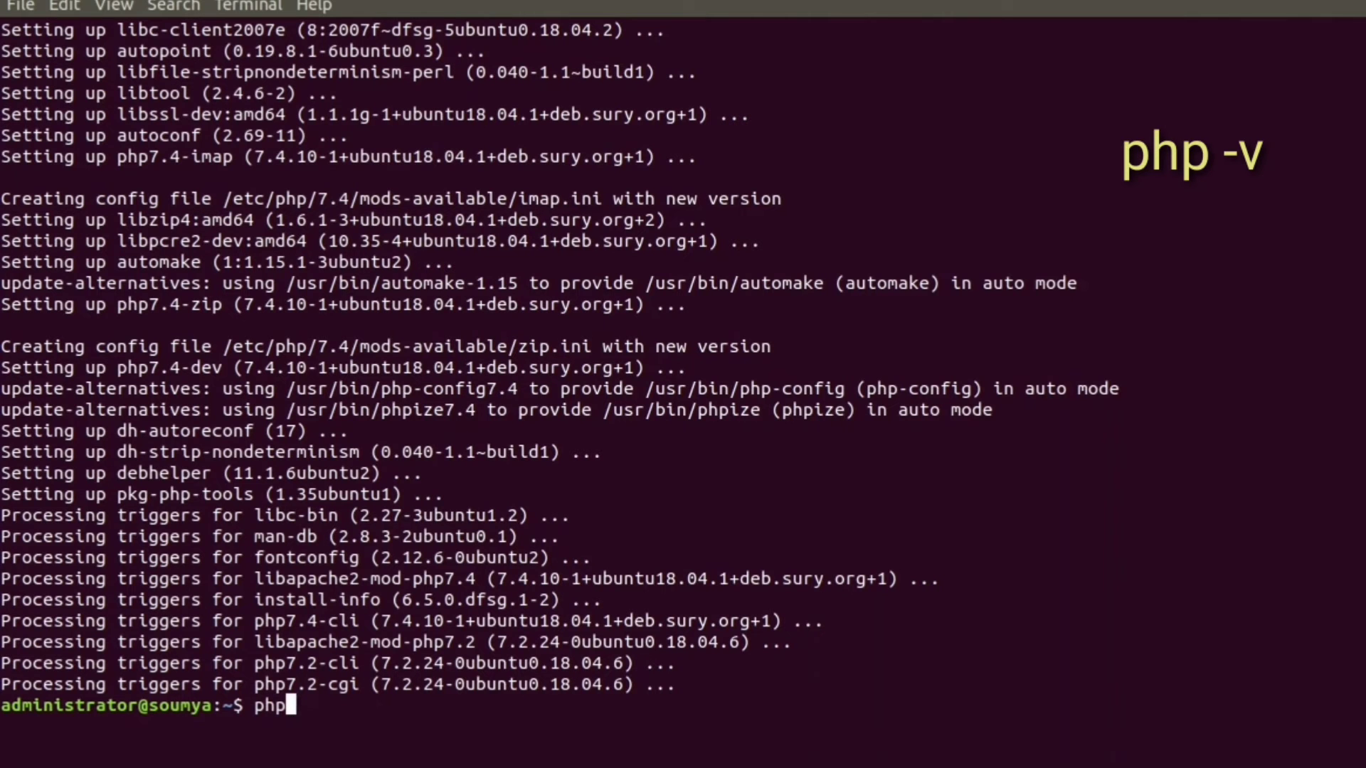
key(Return)
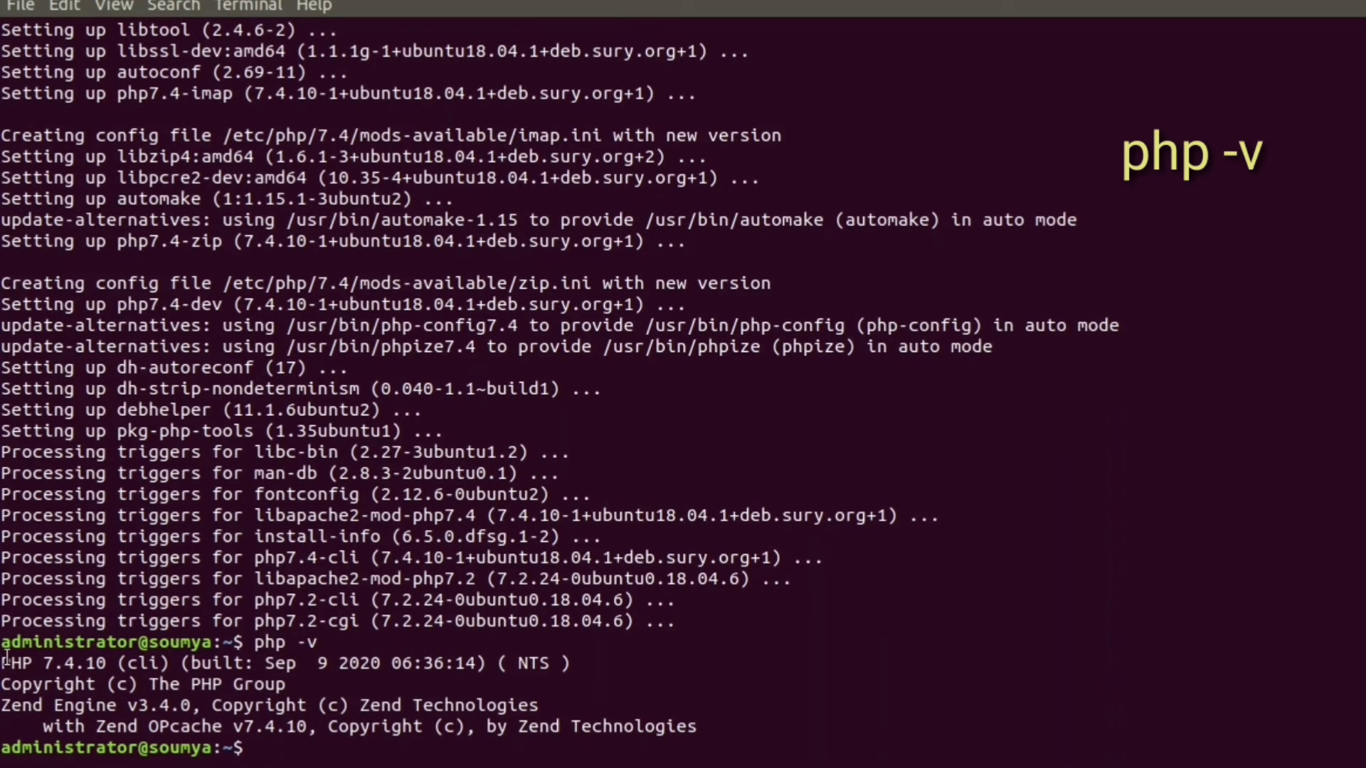
double_click(52, 663)
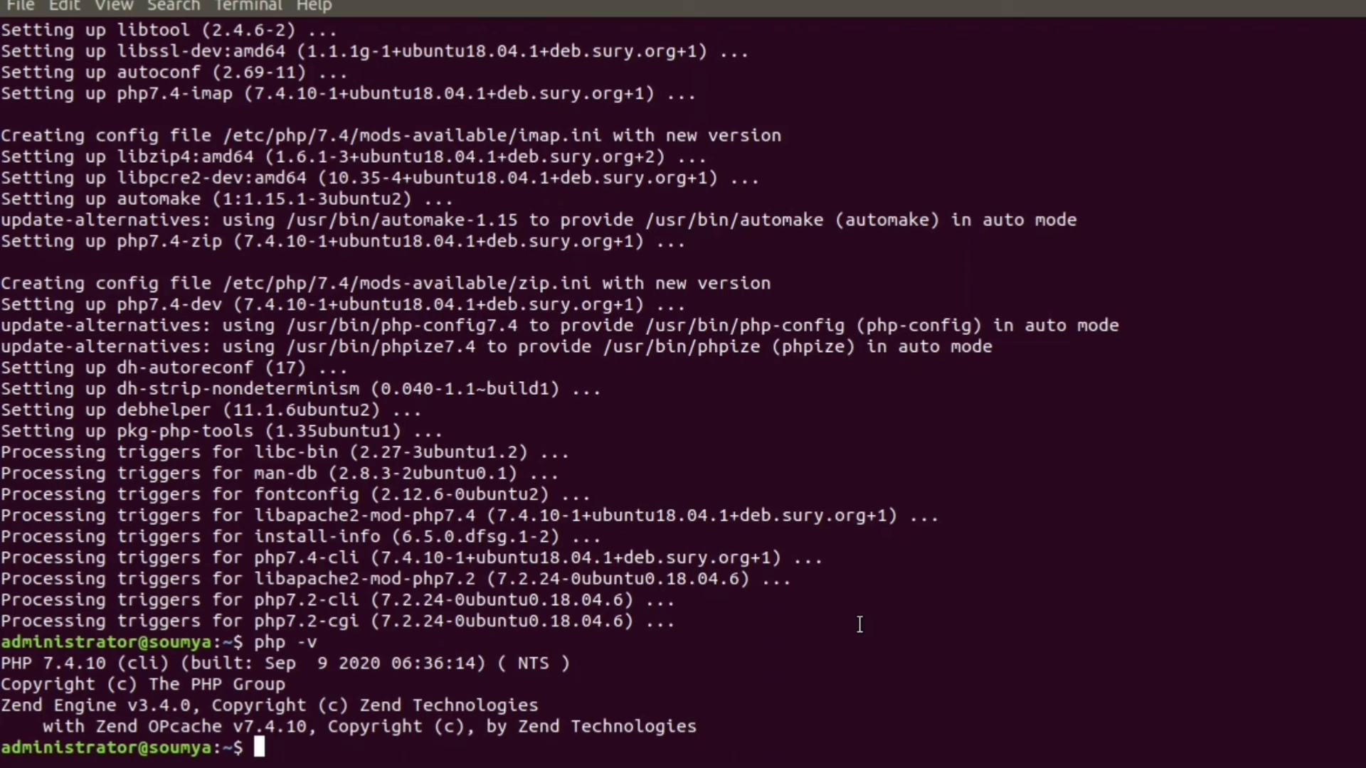
mouse_move(745, 762)
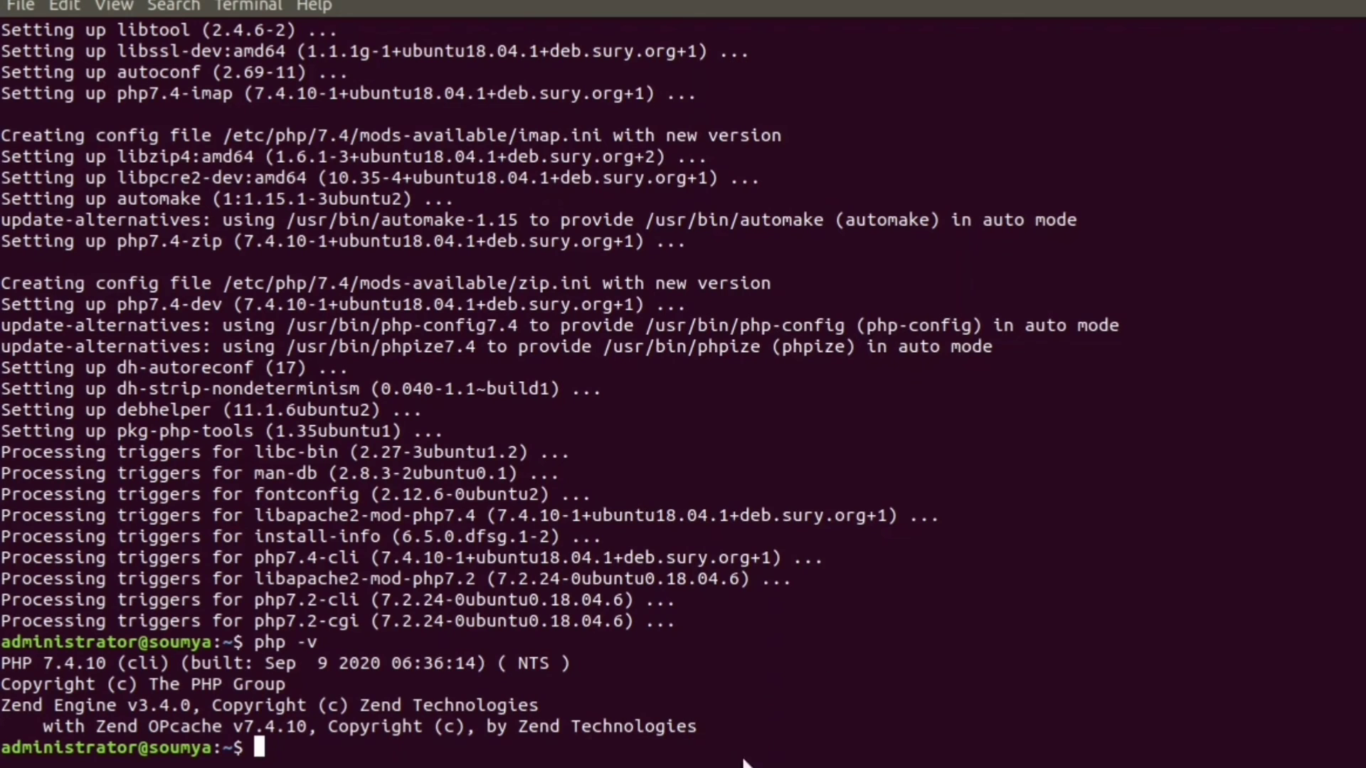